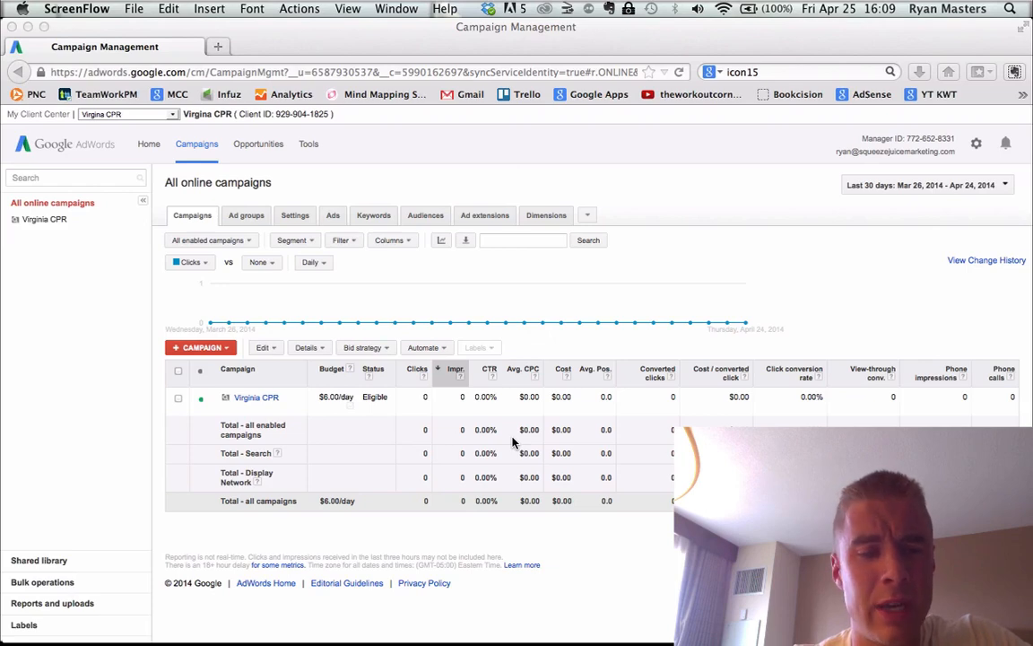
mouse_move(610, 302)
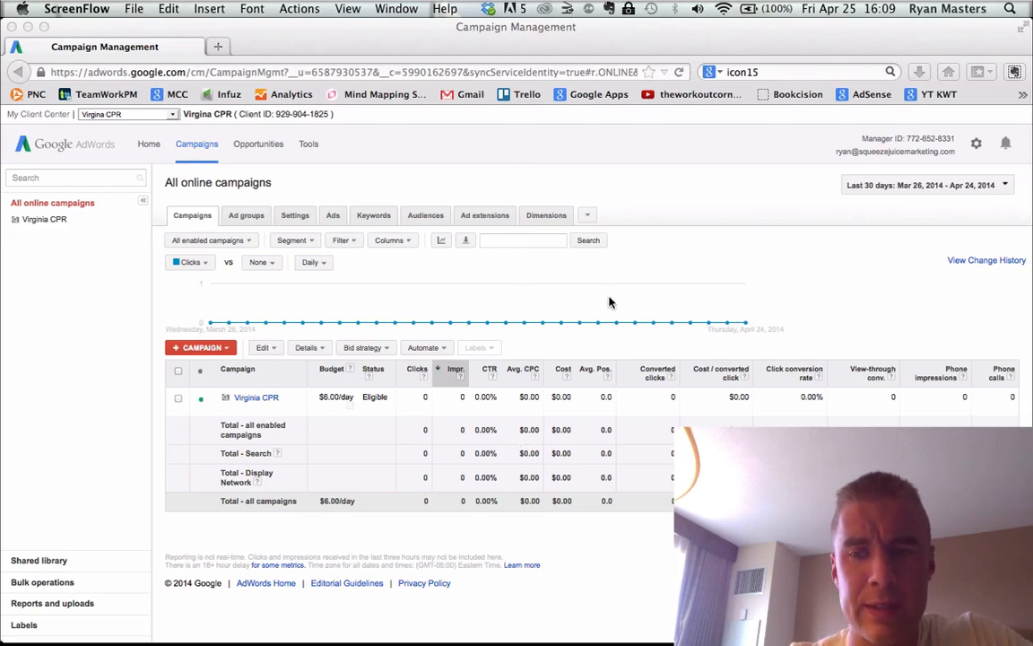
mouse_move(637, 189)
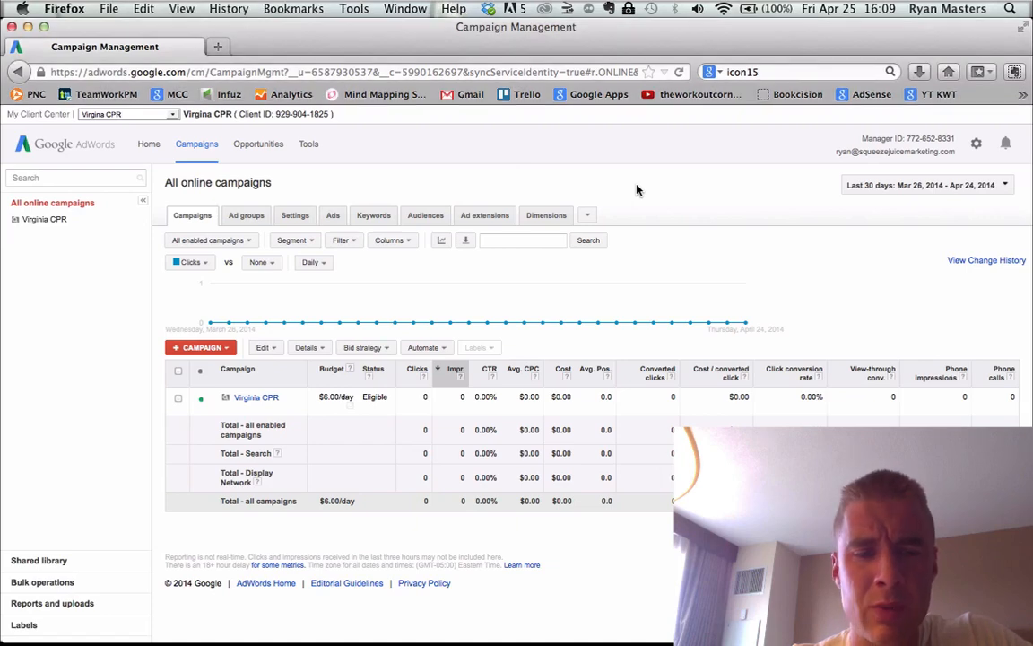
mouse_move(697, 201)
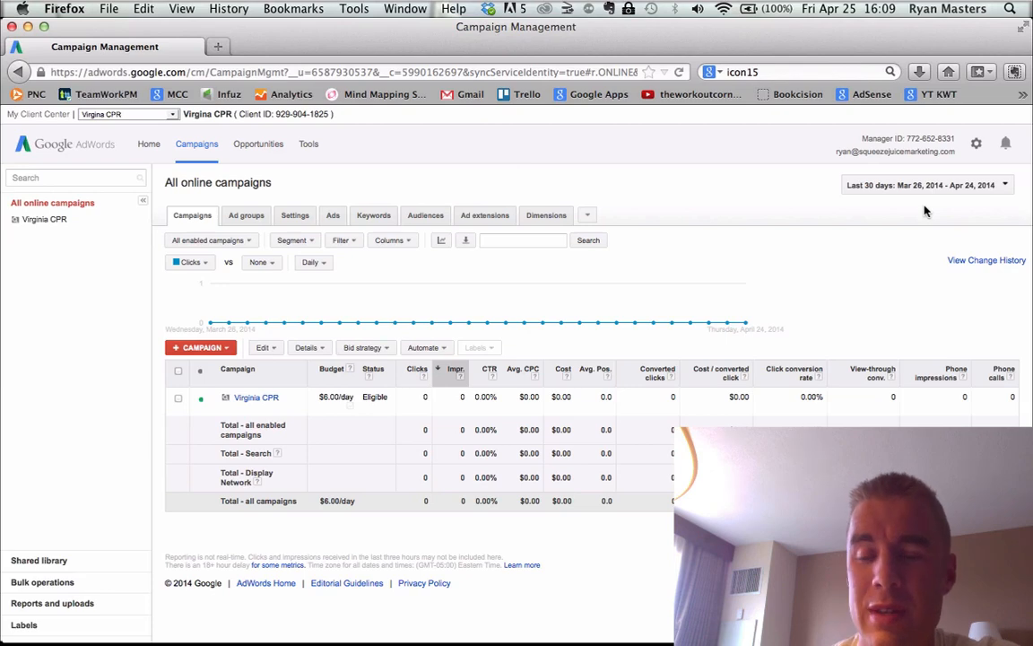
mouse_move(968, 198)
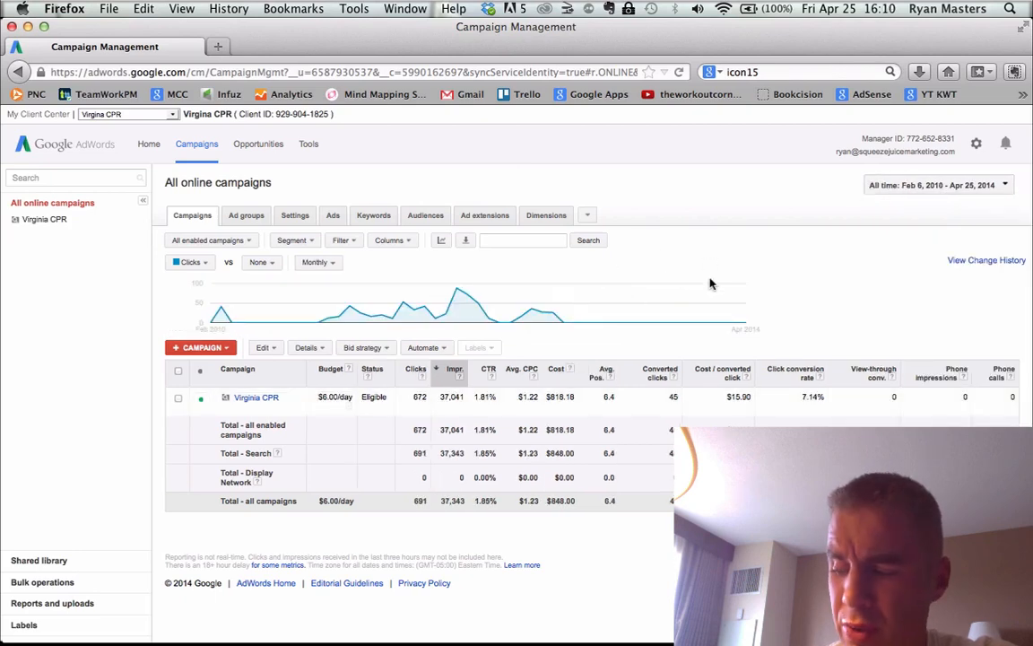
mouse_move(453, 312)
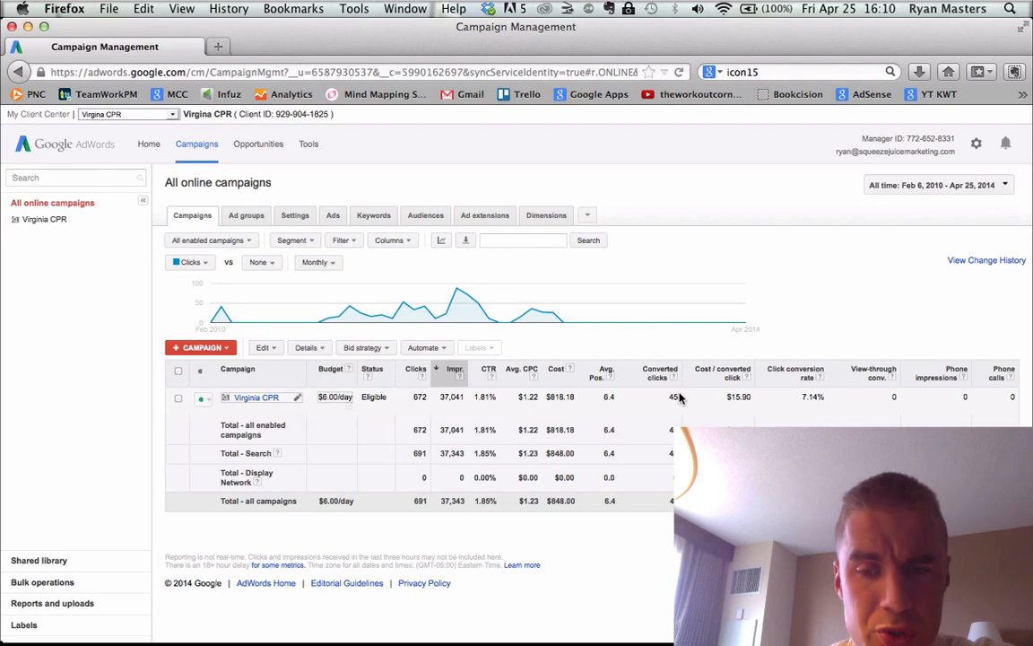
mouse_move(660, 373)
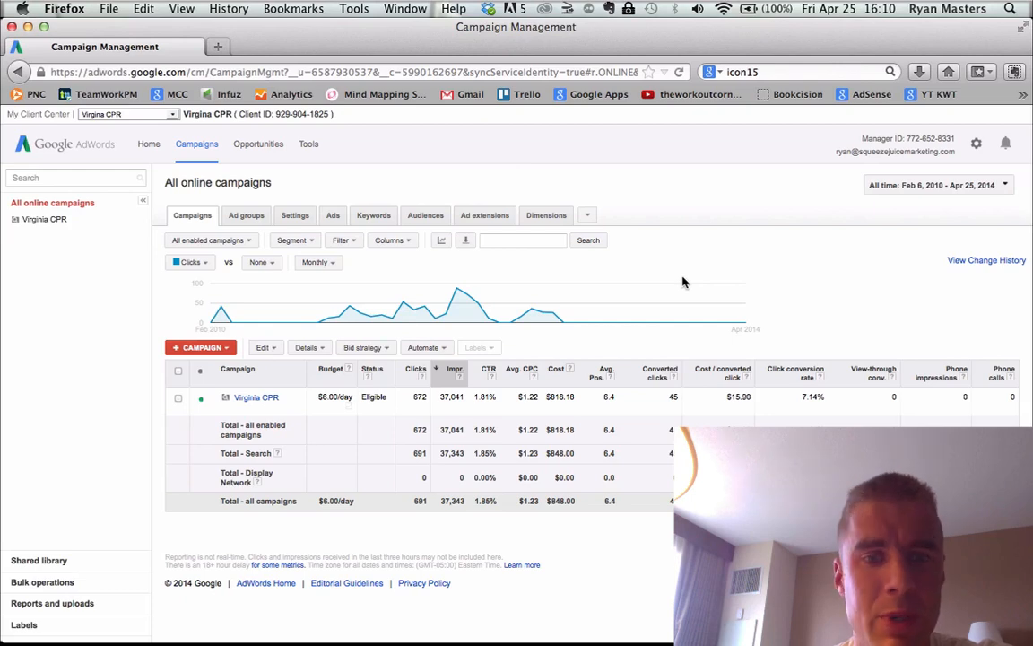
Step: Start loading Virginia CPR's keyword list from the all-time campaign totals view
left_click(373, 215)
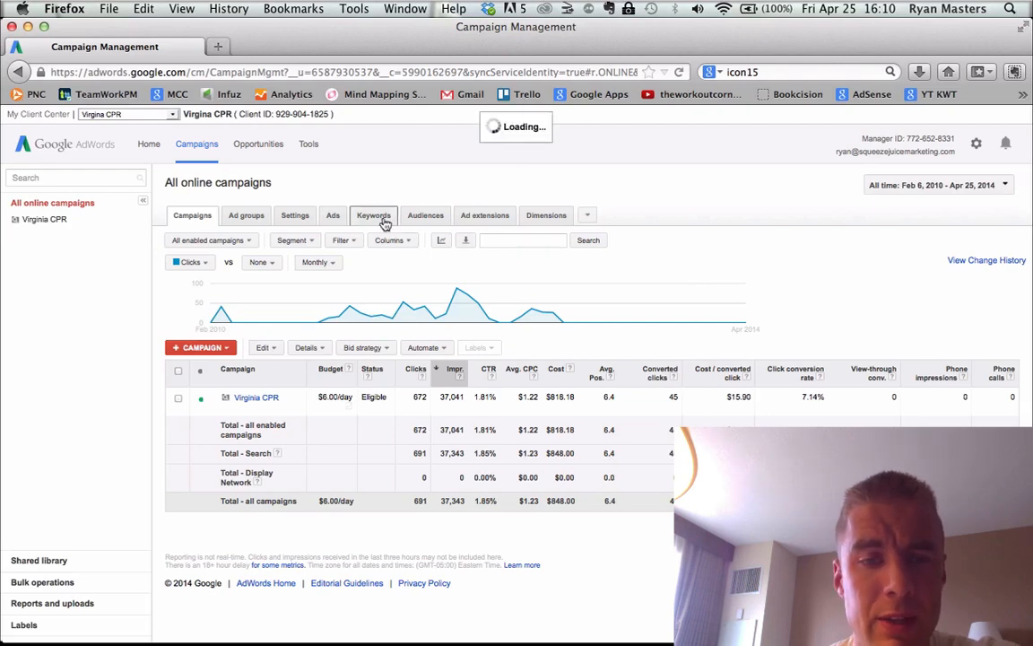
Step: Browse Virginia CPR's all-time keywords, led by +cpr +certification with 34 conversions
left_click(373, 215)
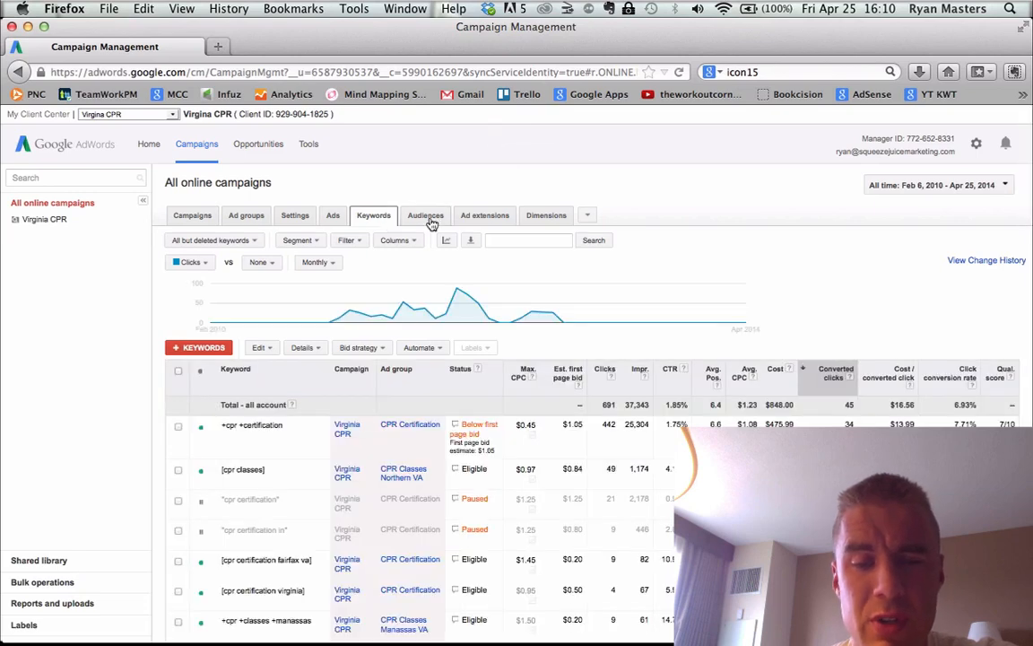
mouse_move(633, 217)
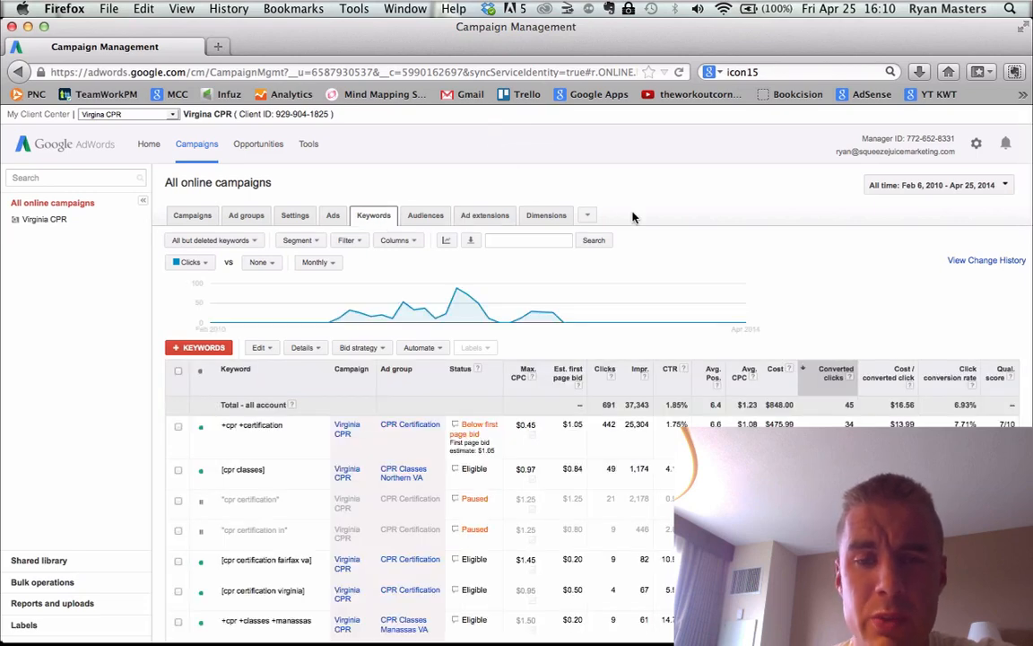
scroll("down", 3)
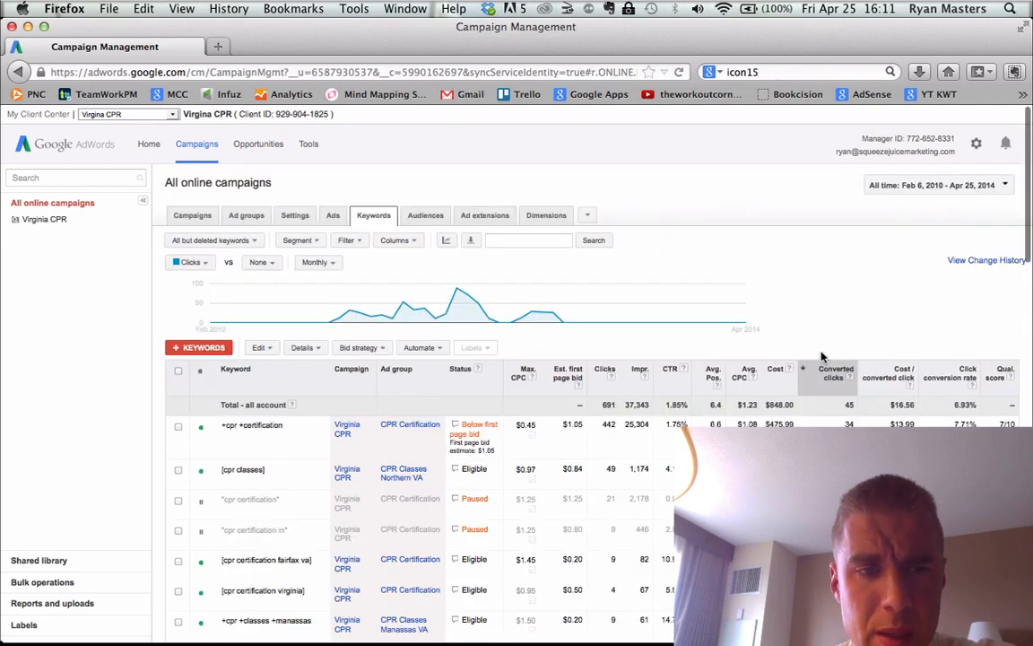
scroll("down", 3)
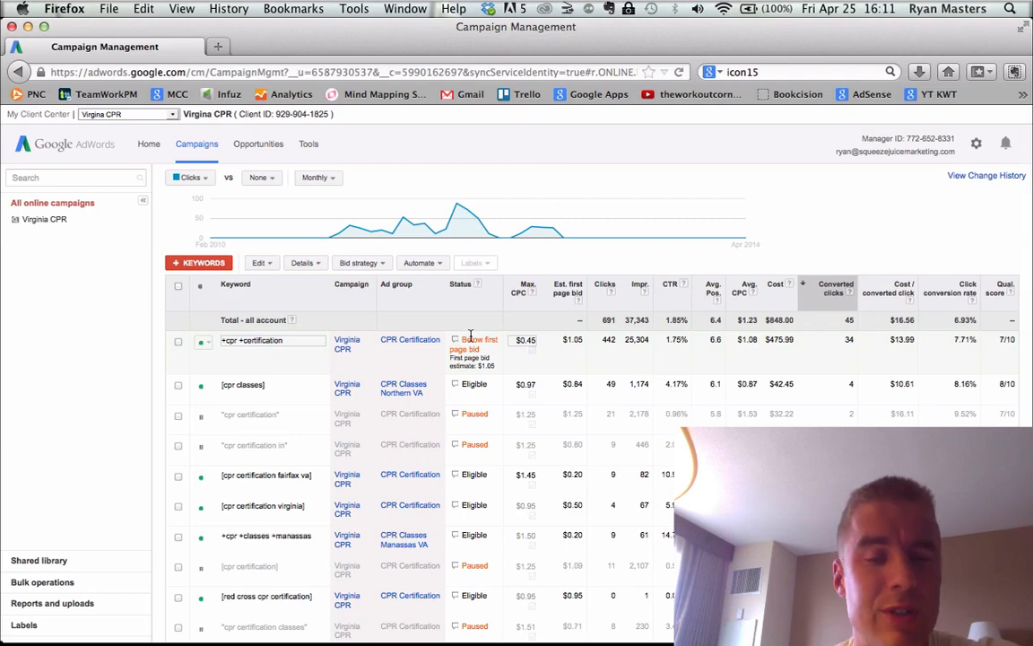
scroll("down", 3)
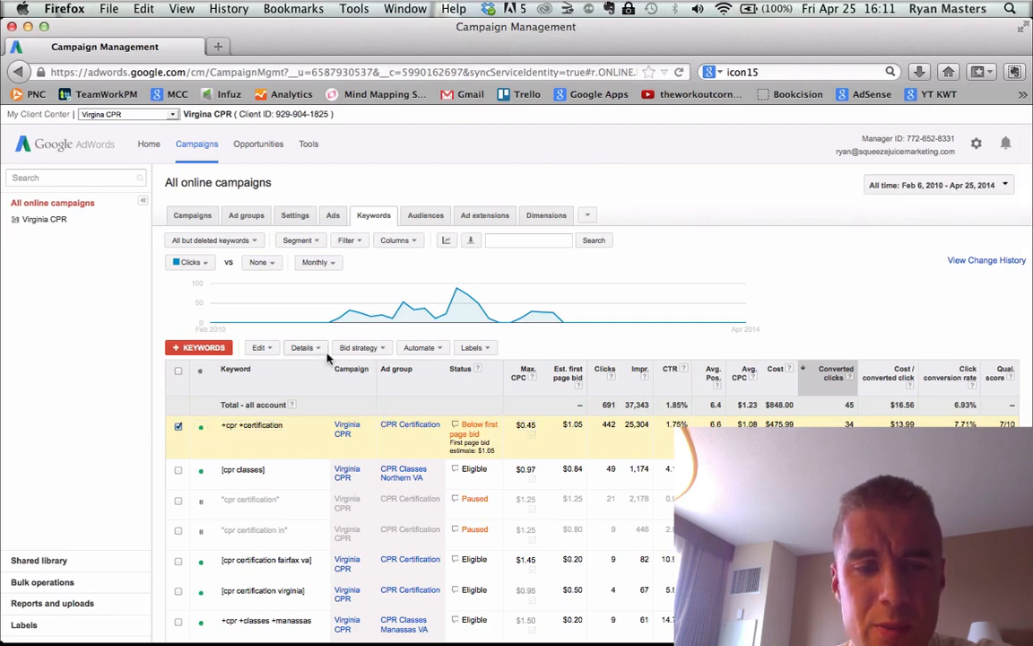
Step: Open the search terms report for the selected +cpr +certification keyword
left_click(302, 347)
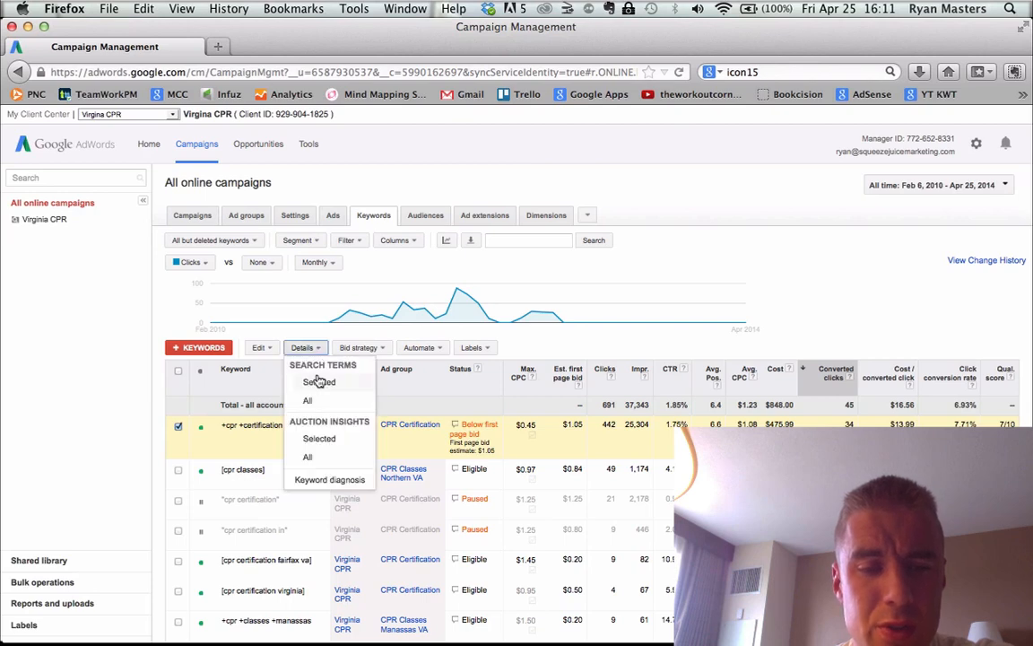
left_click(319, 381)
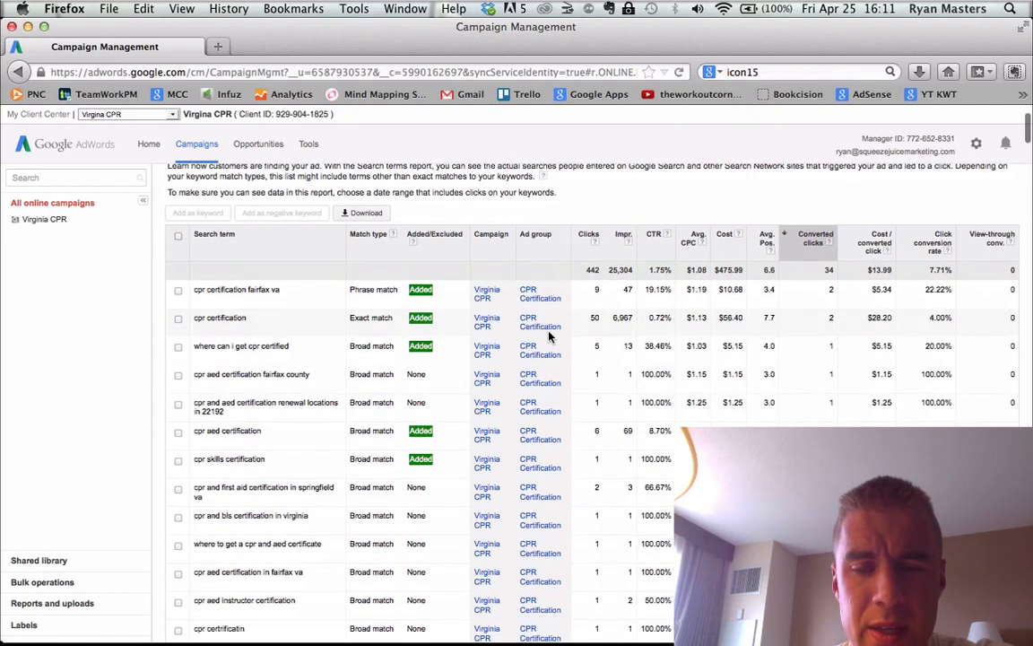
scroll("down", 3)
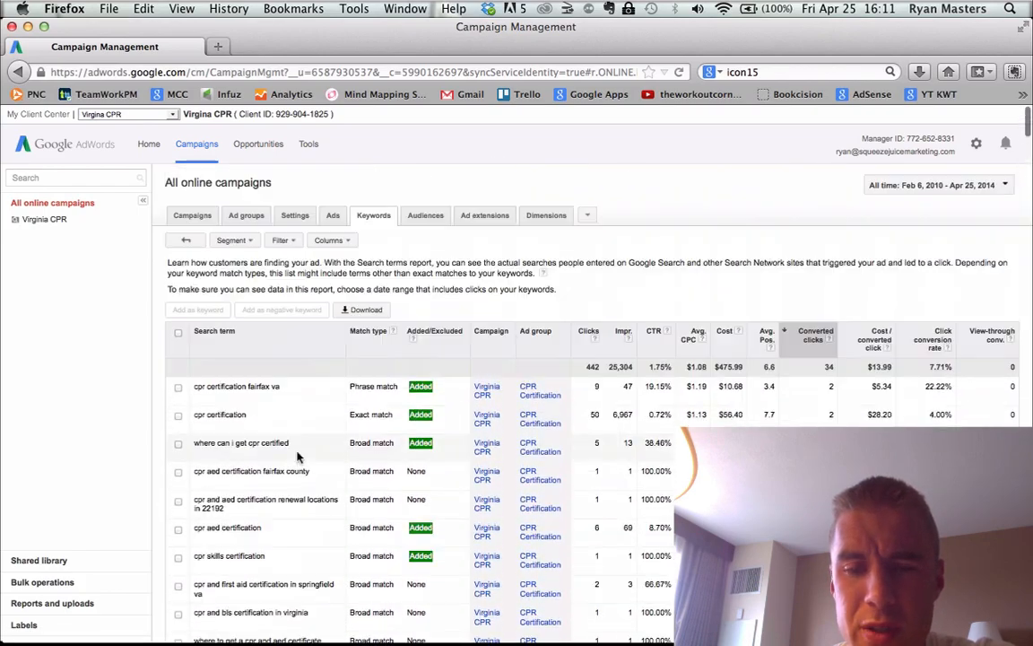
Step: Create a search terms filter on Conversions >= 1
left_click(280, 240)
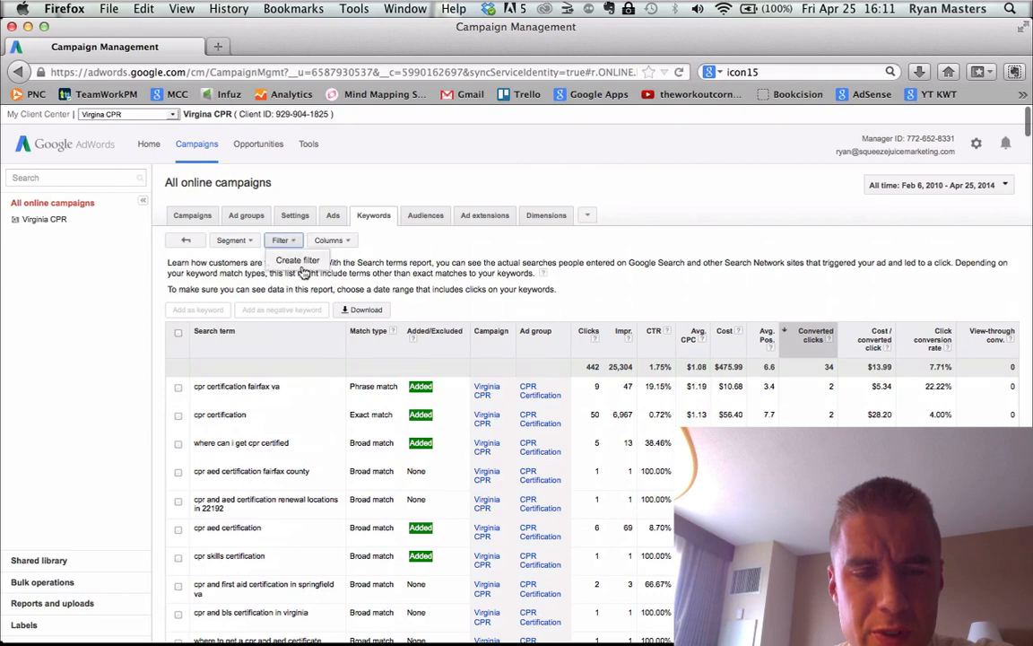
left_click(298, 260)
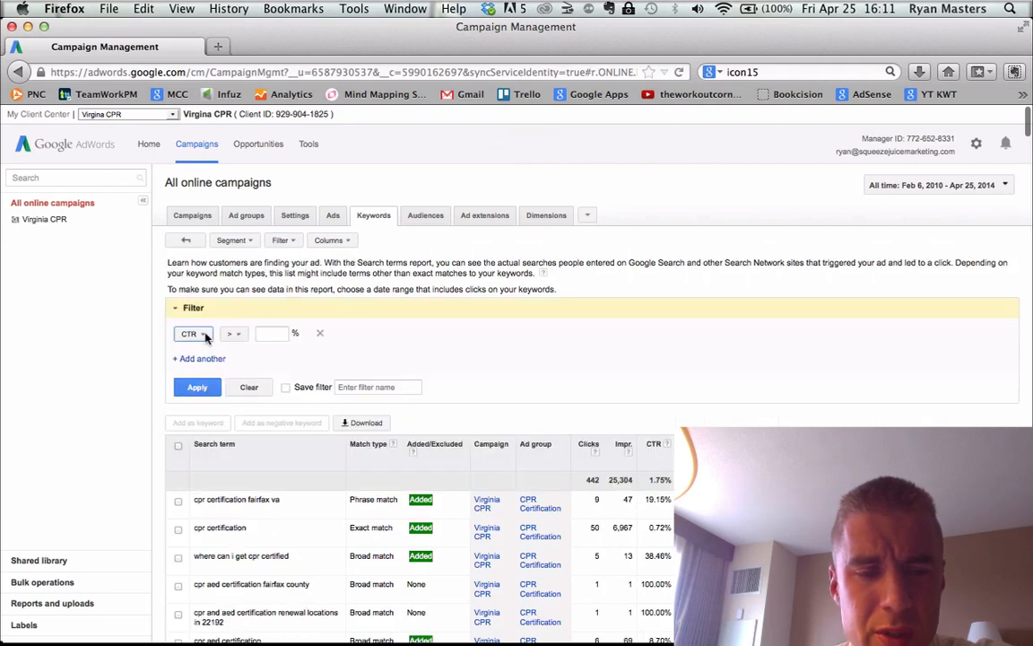
left_click(192, 333)
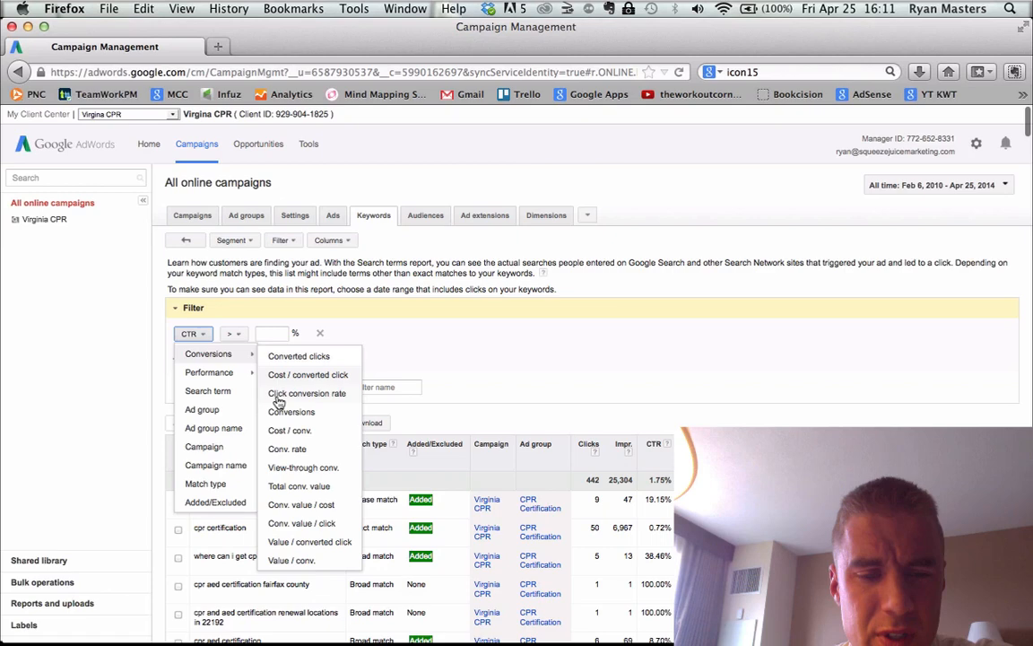
left_click(208, 354)
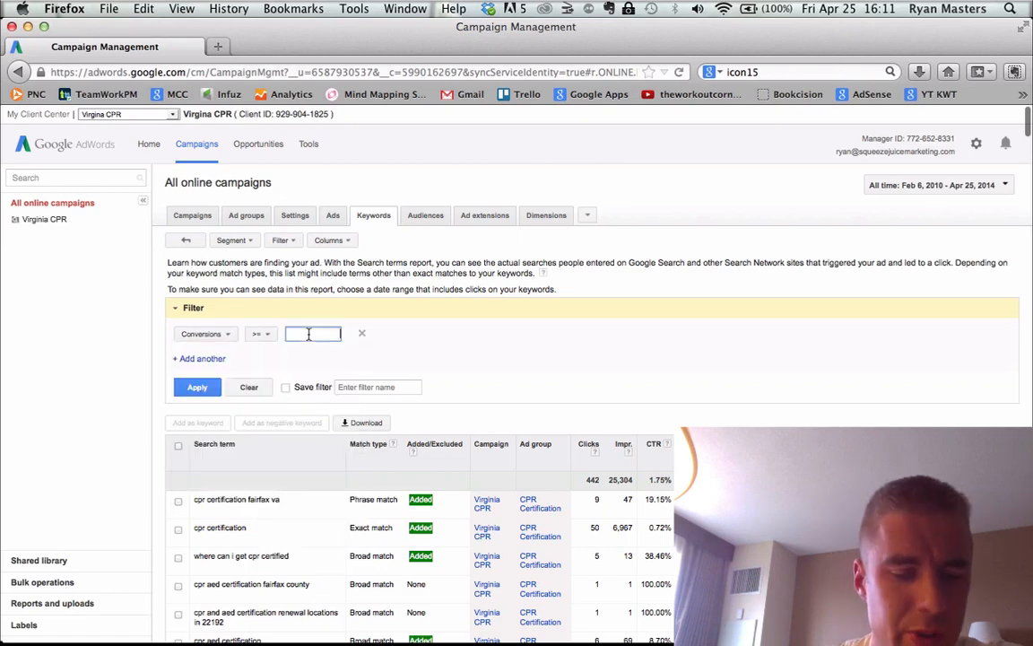
type("1")
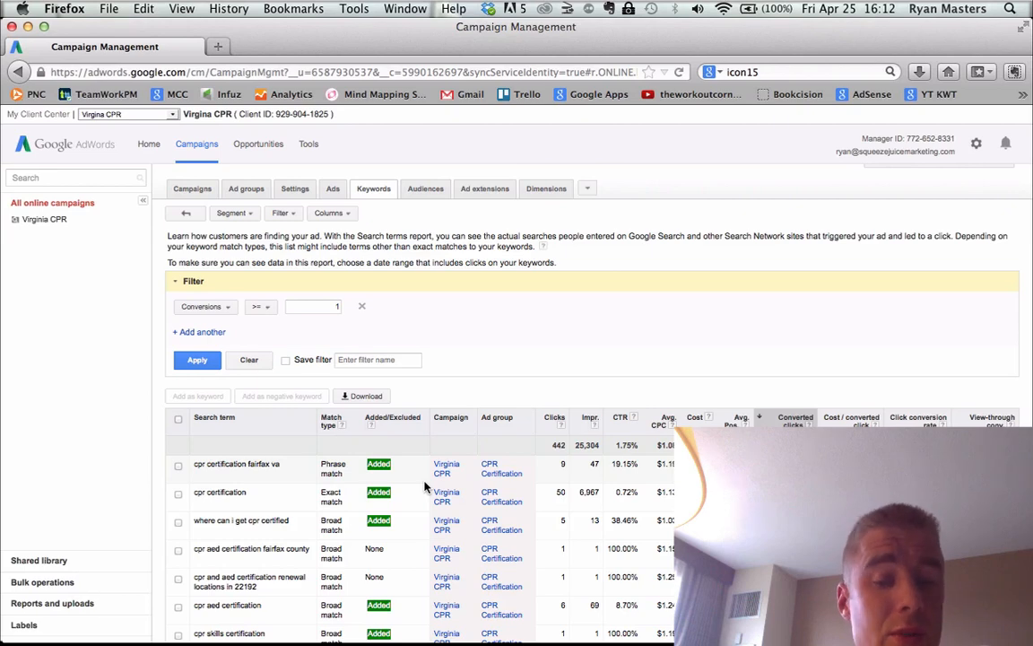
Step: Review the converting search terms totaling 122 clicks, then go back to the keyword list
scroll("down", 3)
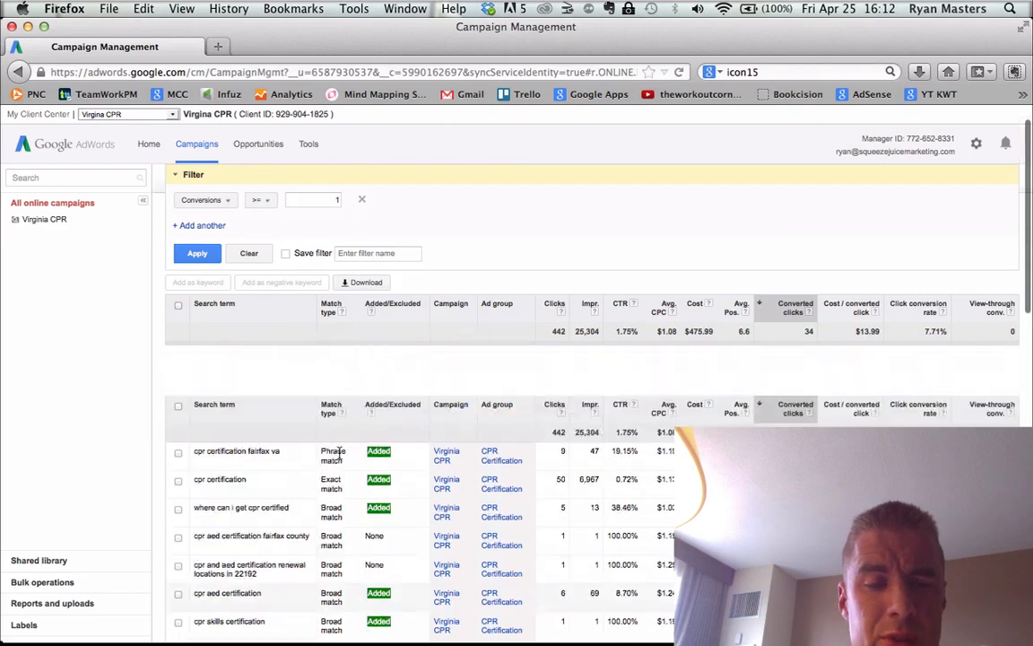
scroll("down", 3)
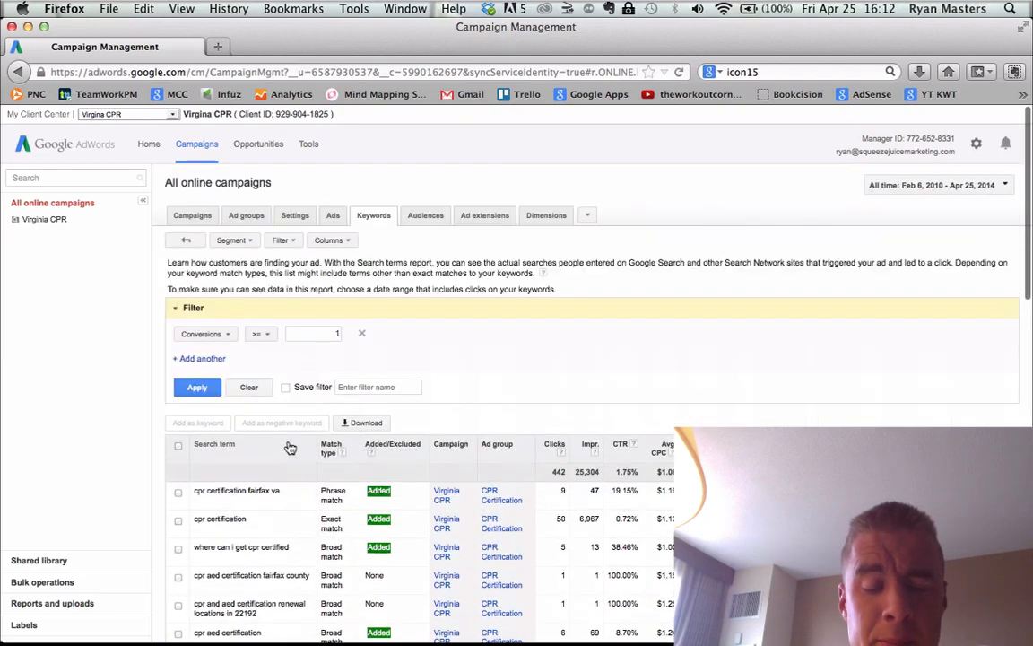
scroll("down", 3)
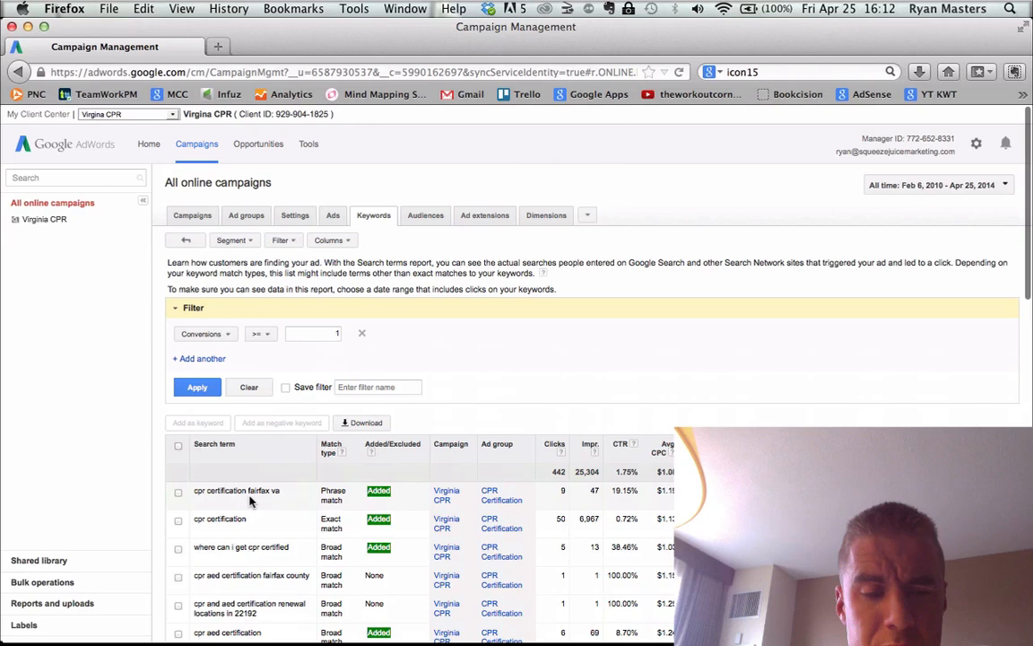
scroll("down", 3)
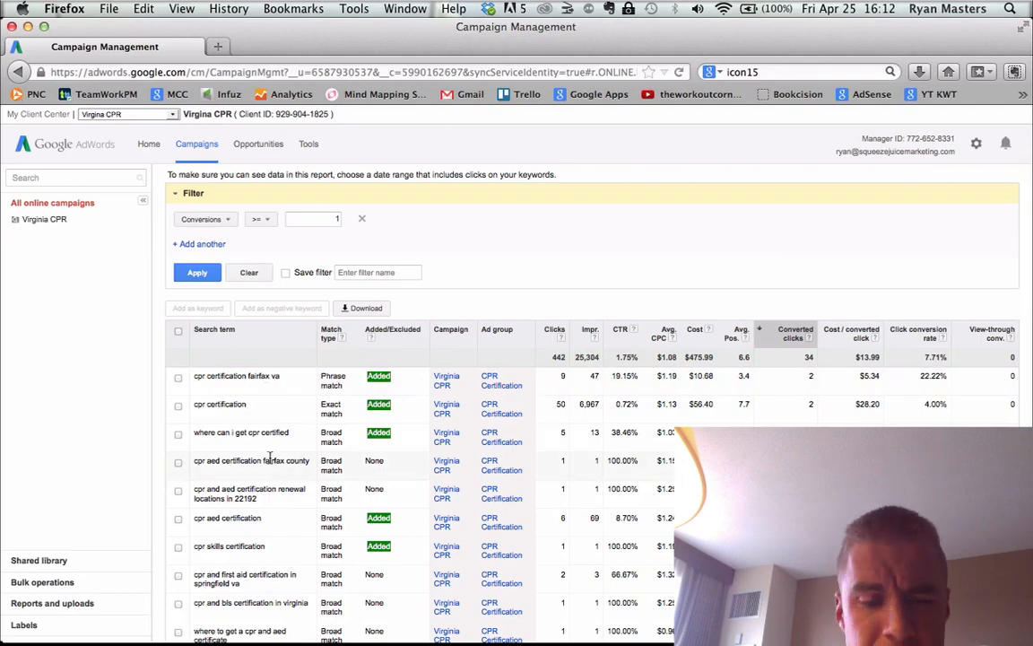
scroll("down", 3)
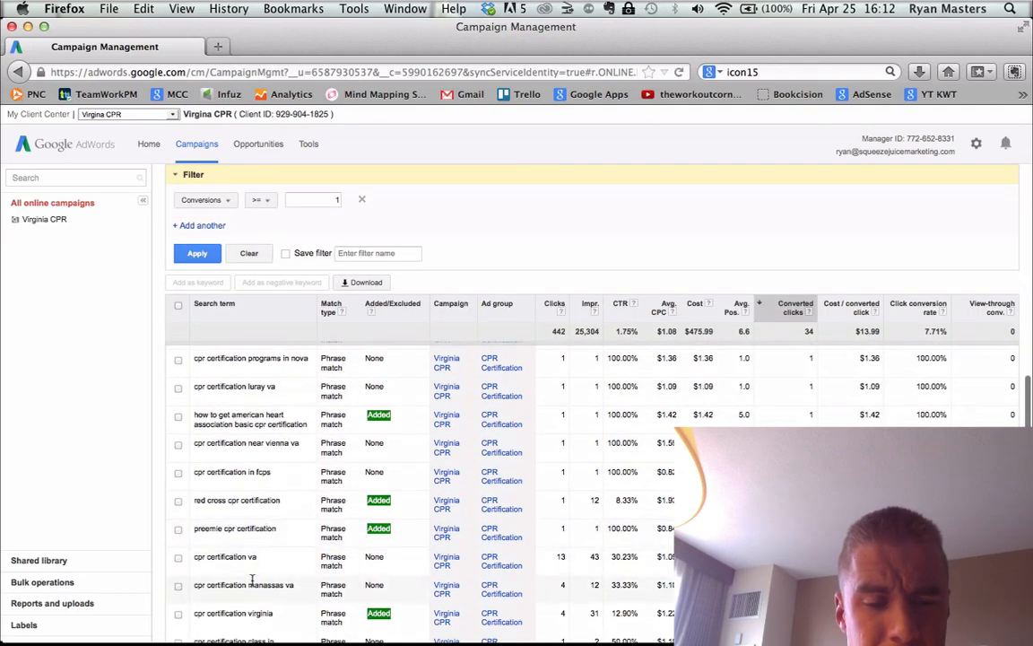
scroll("down", 3)
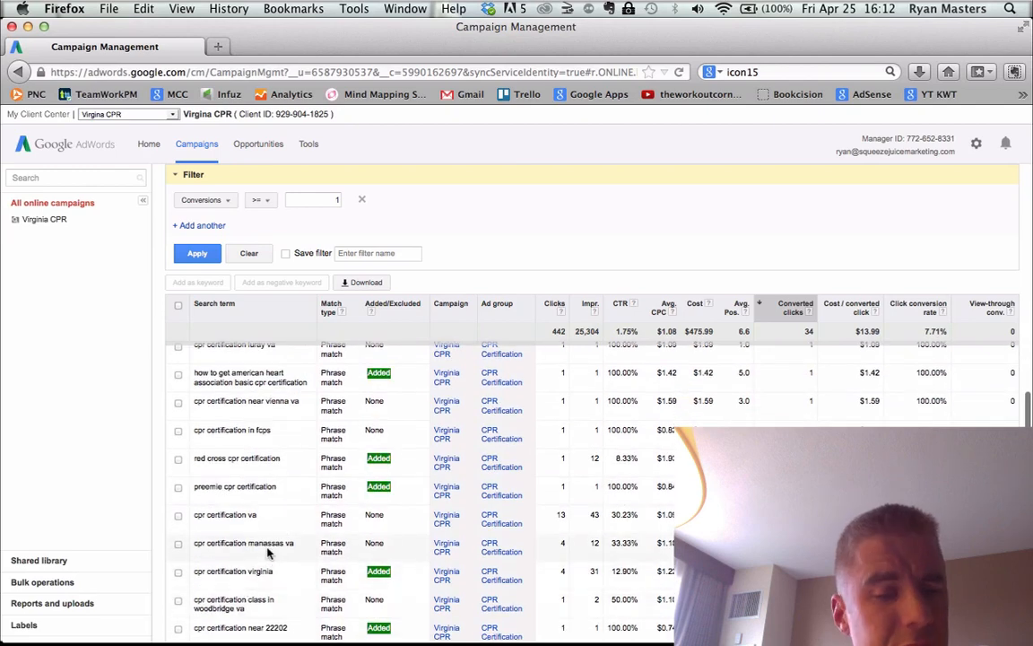
mouse_move(325, 554)
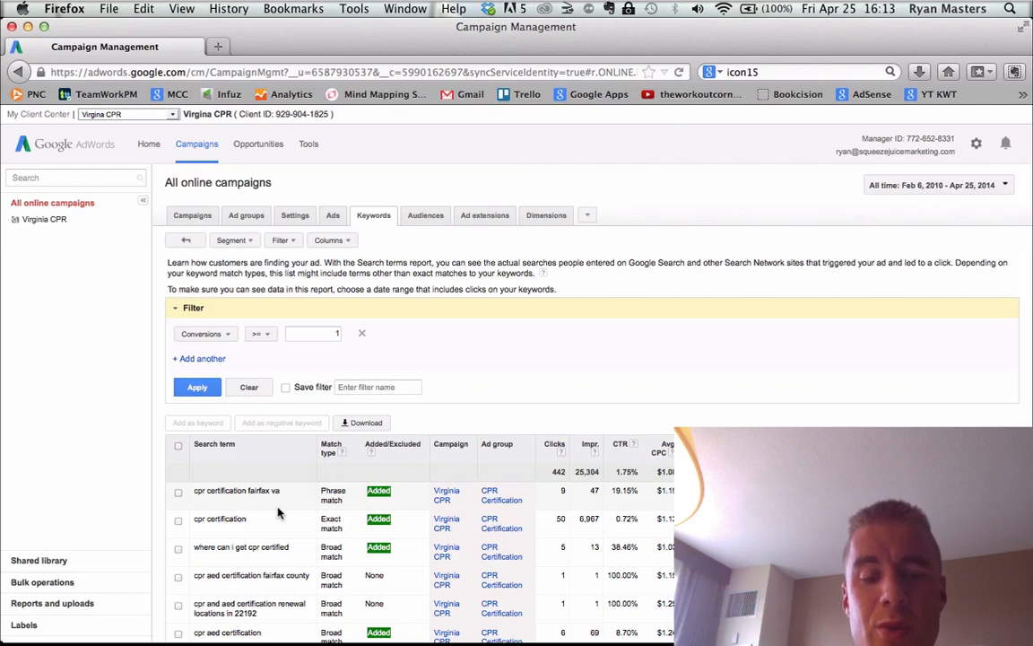
scroll("down", 3)
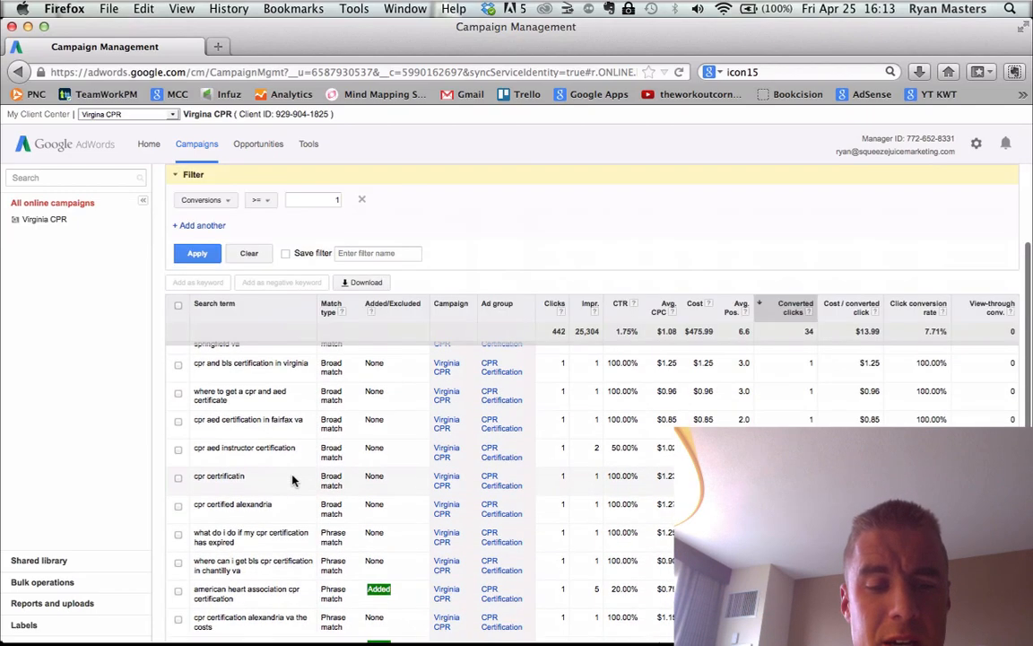
scroll("down", 3)
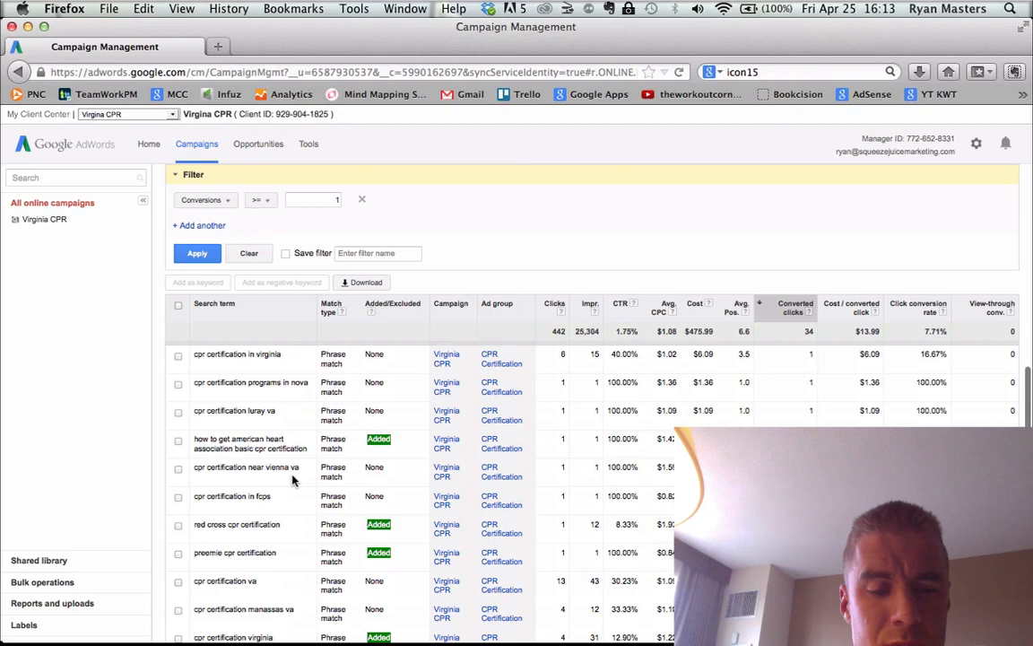
scroll("down", 3)
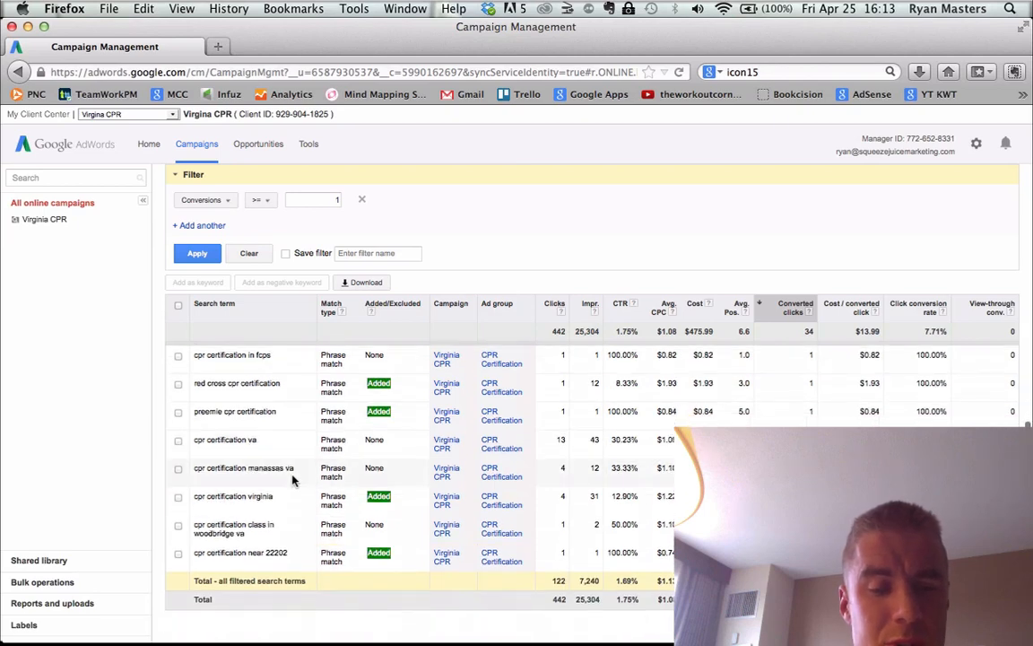
scroll("down", 3)
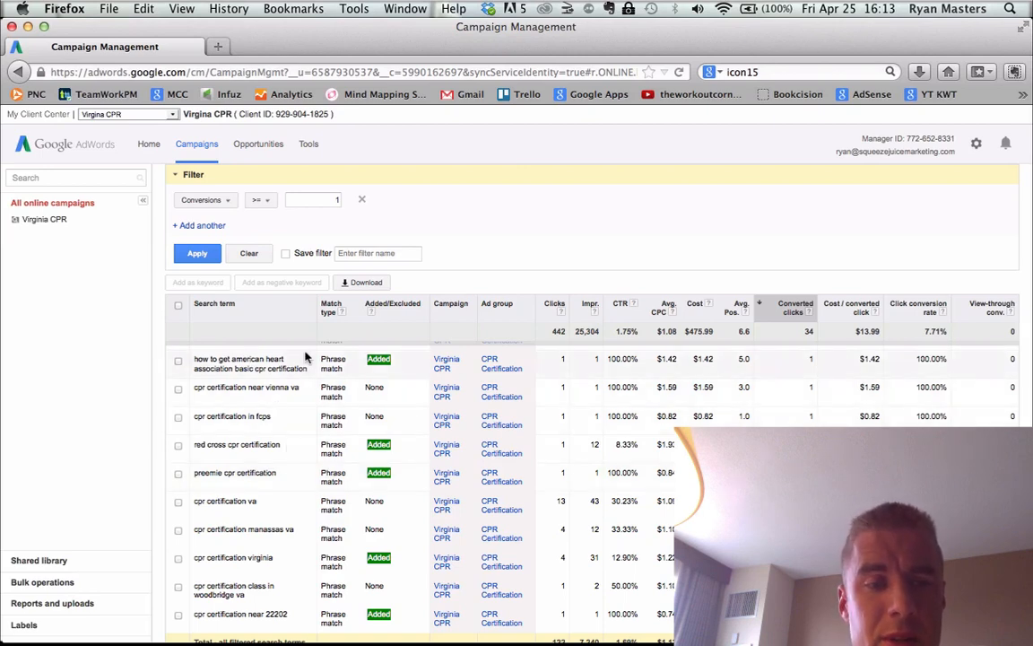
scroll("down", 3)
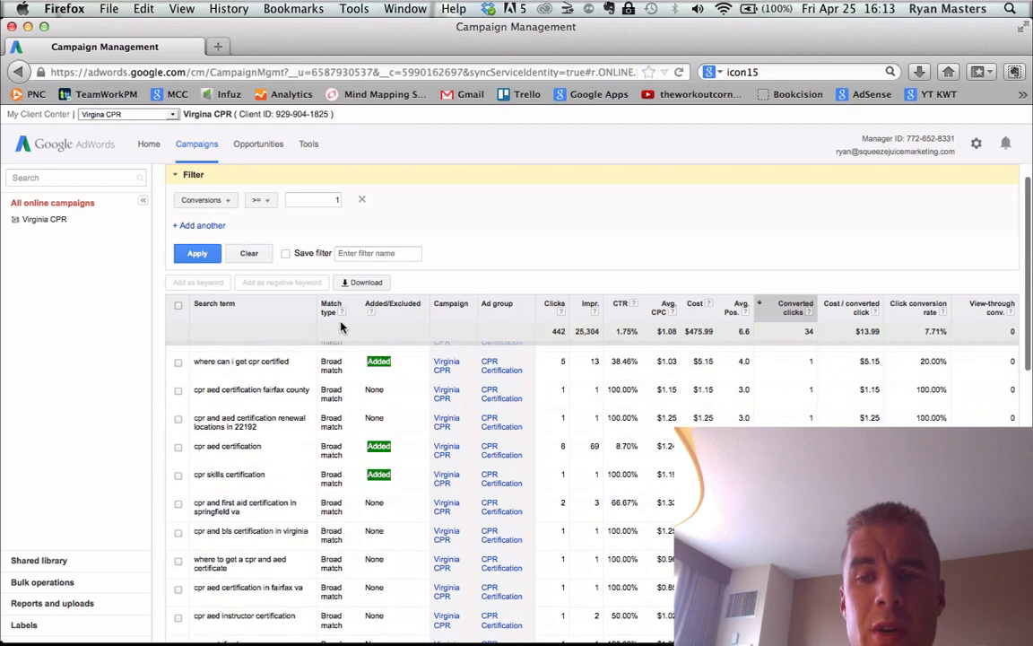
left_click(373, 214)
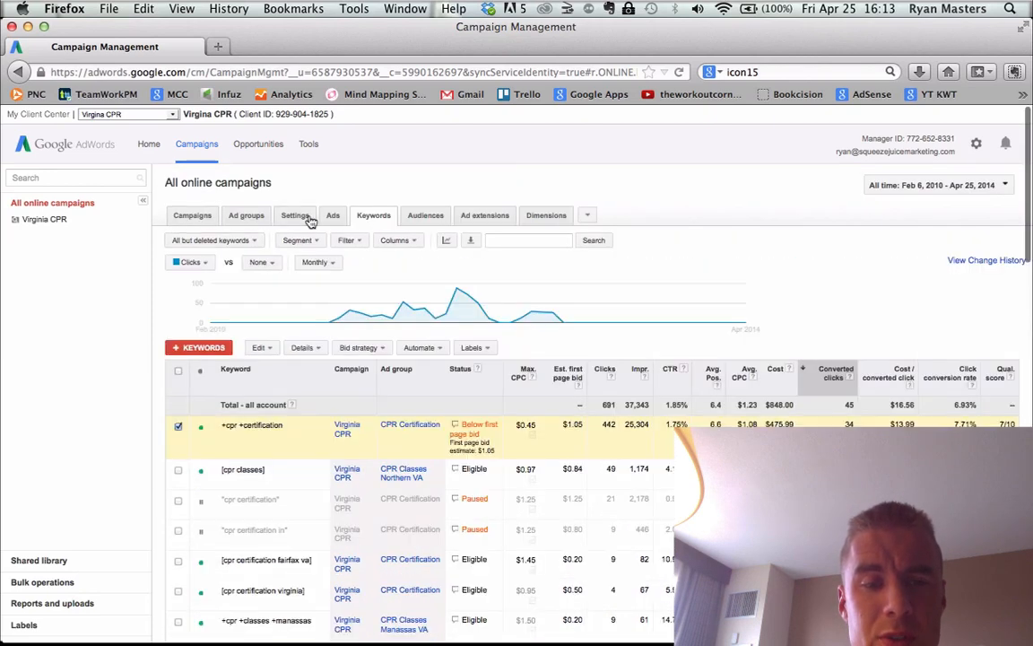
Step: Sort the ads by converted clicks, topped by 'CPR Certification in NOVA' with 33 conversions
left_click(333, 215)
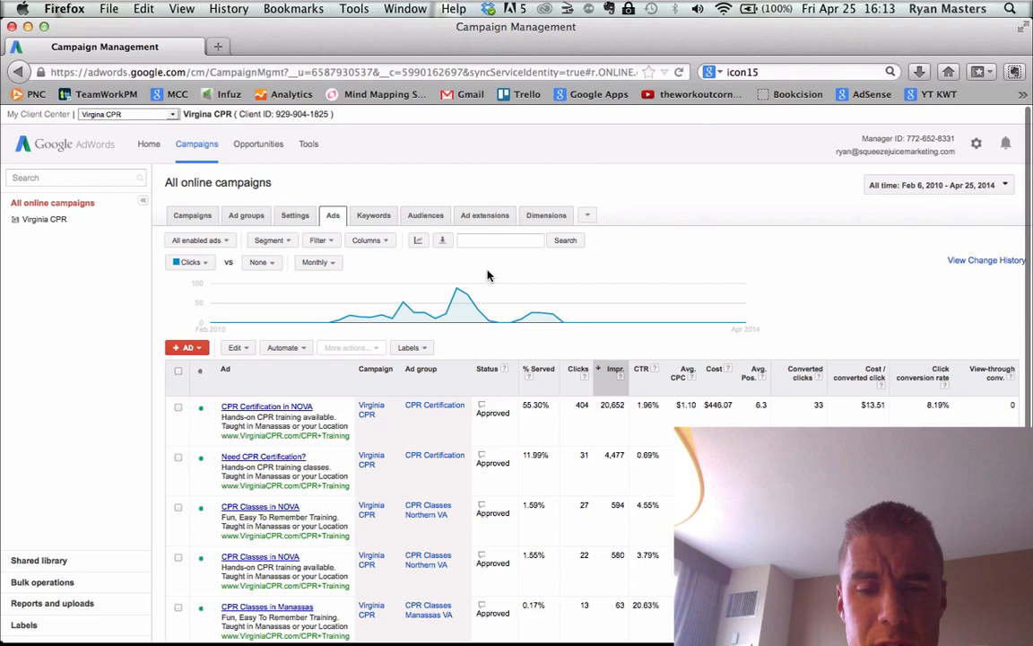
scroll("down", 3)
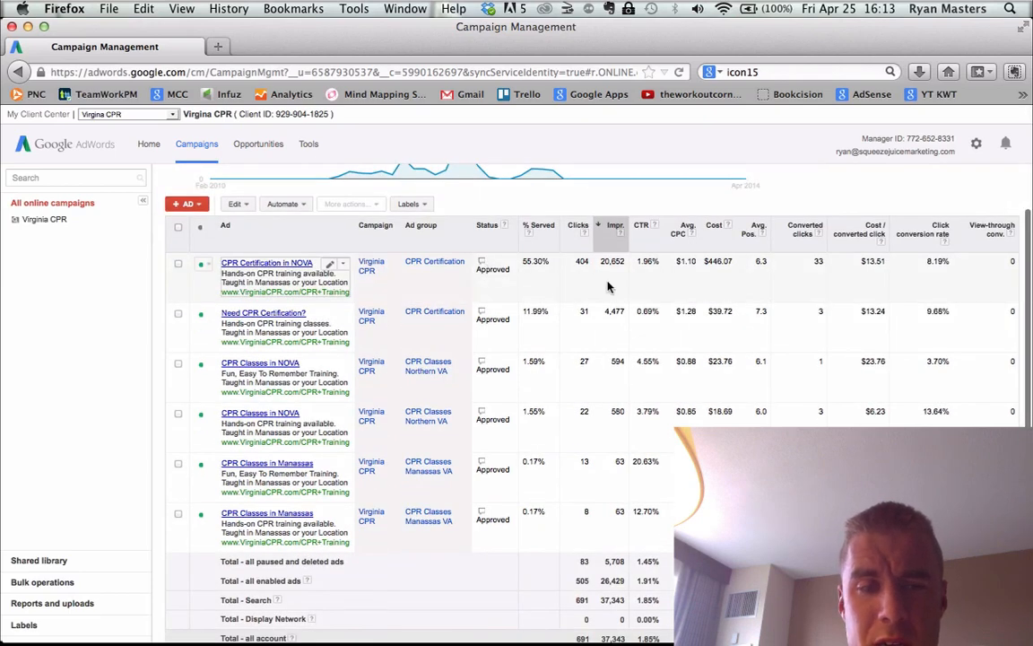
left_click(197, 239)
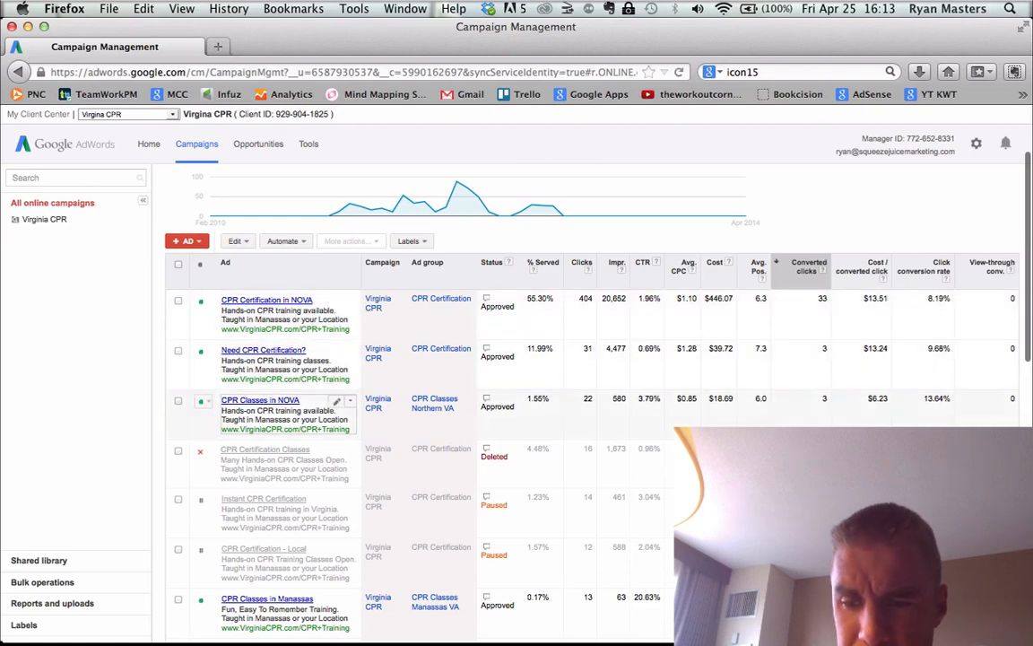
scroll("down", 3)
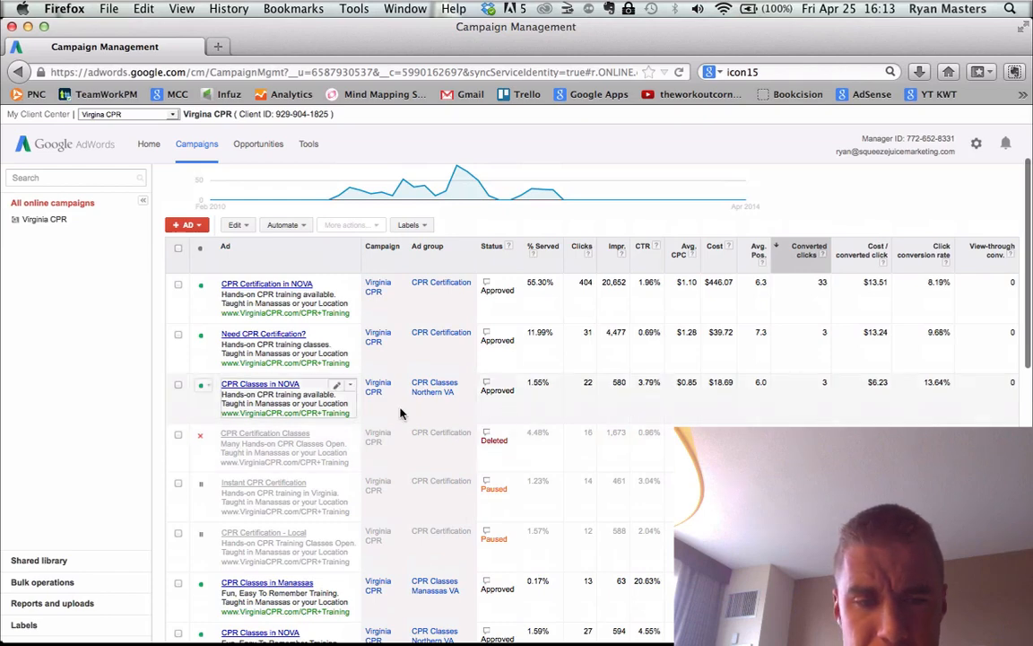
mouse_move(290, 421)
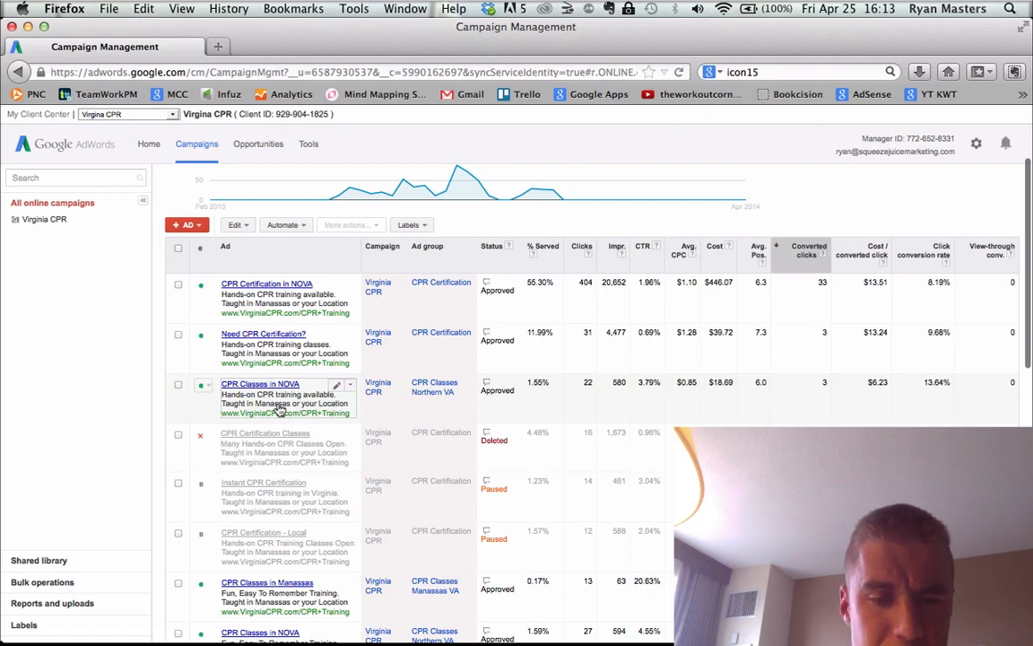
mouse_move(333, 298)
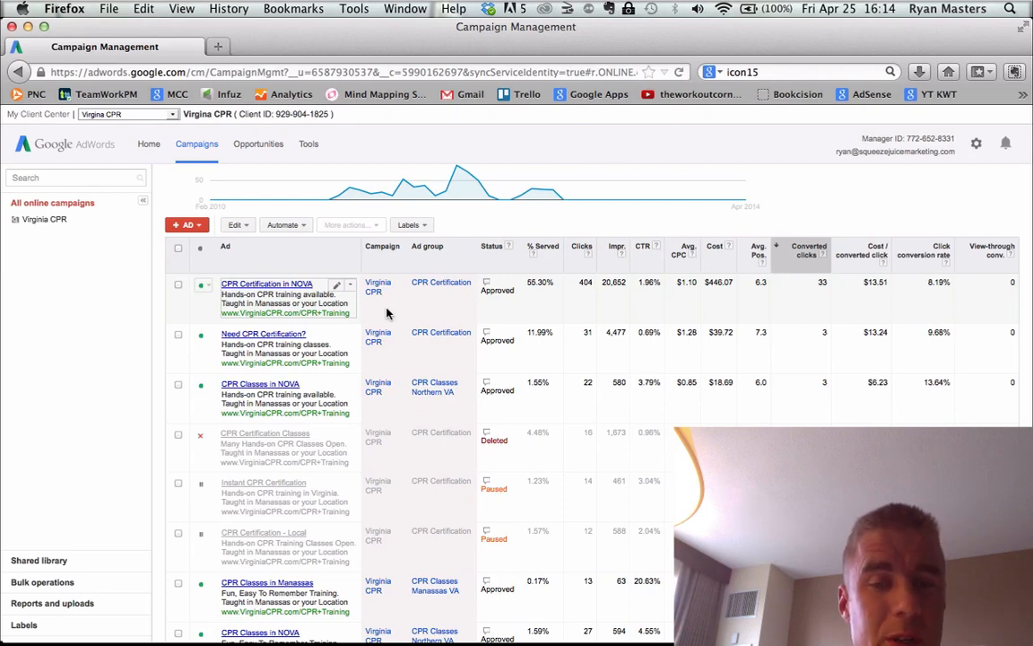
mouse_move(336, 316)
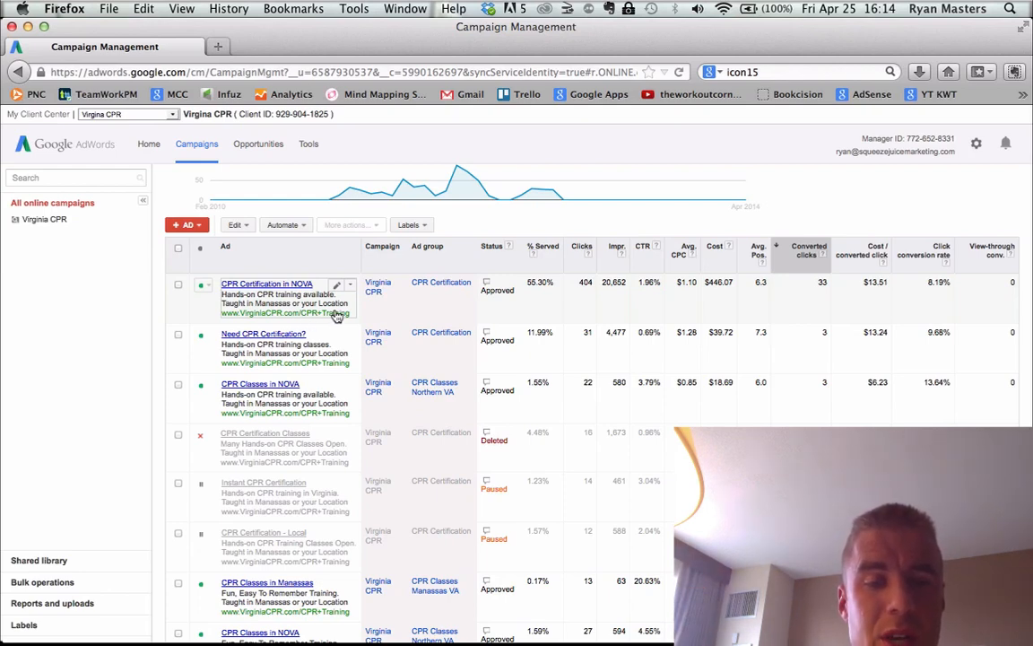
mouse_move(393, 316)
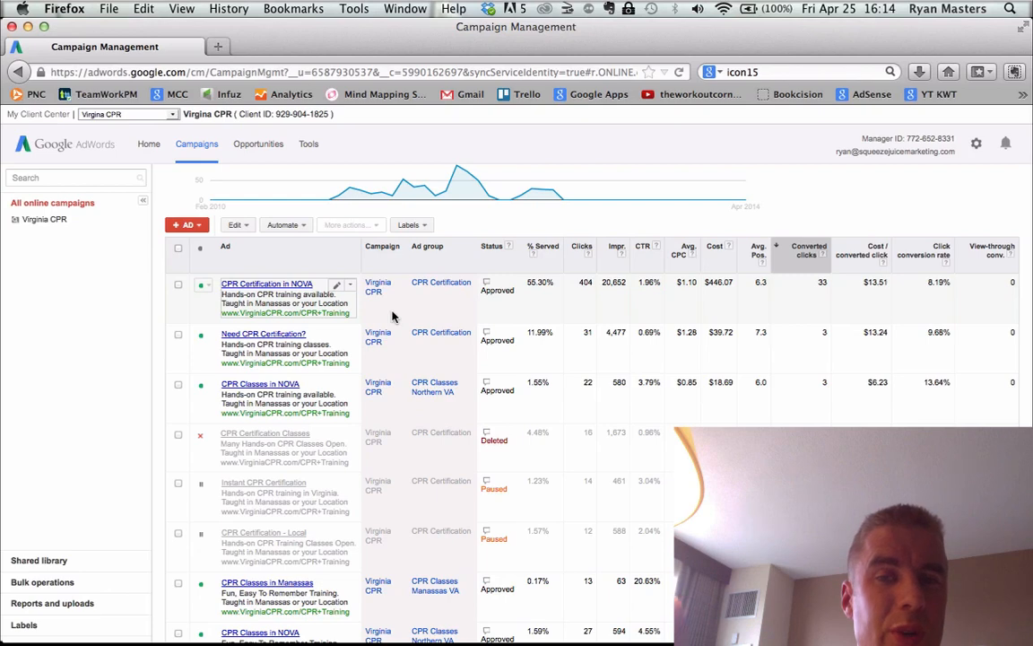